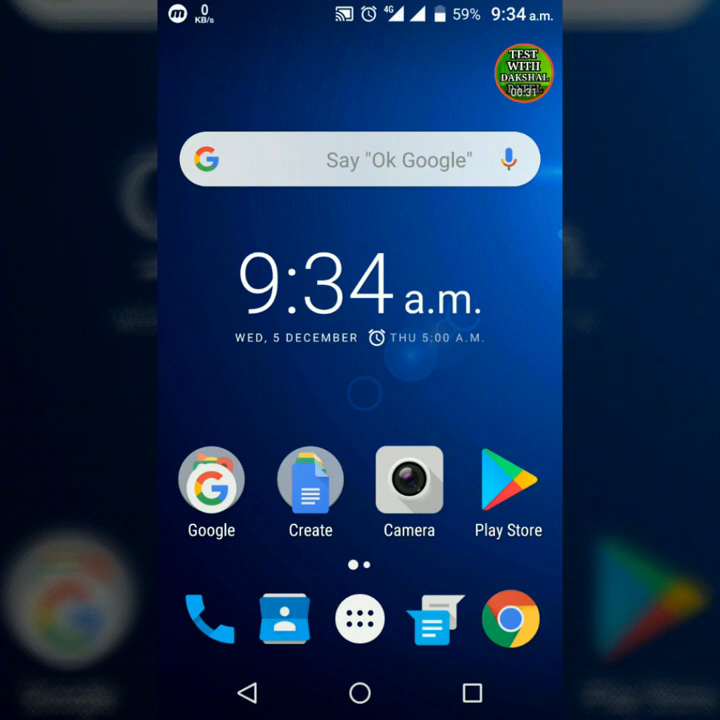
Reach the video in YouTube and subscribe to the TEST WITH DAKSHAL PATEL channel.
left_click_drag(360, 10, 360, 300)
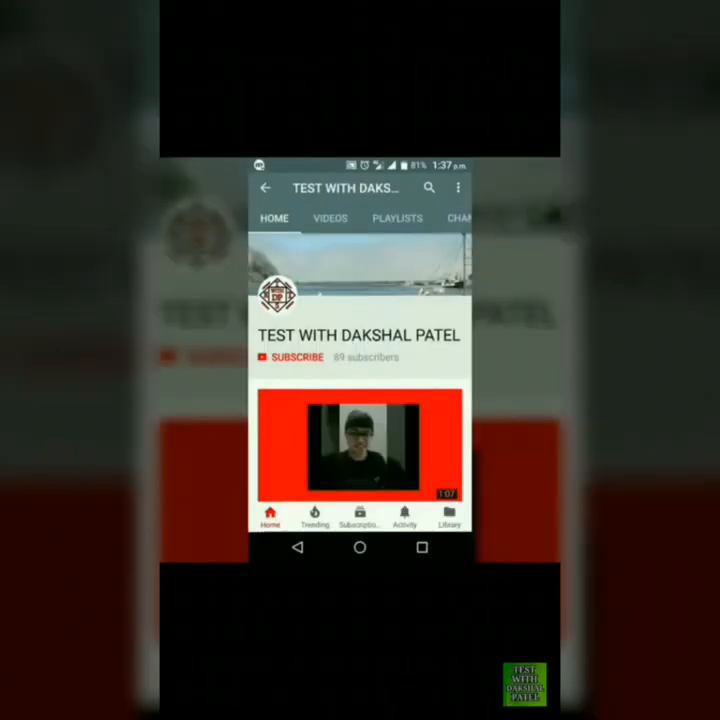
left_click(296, 358)
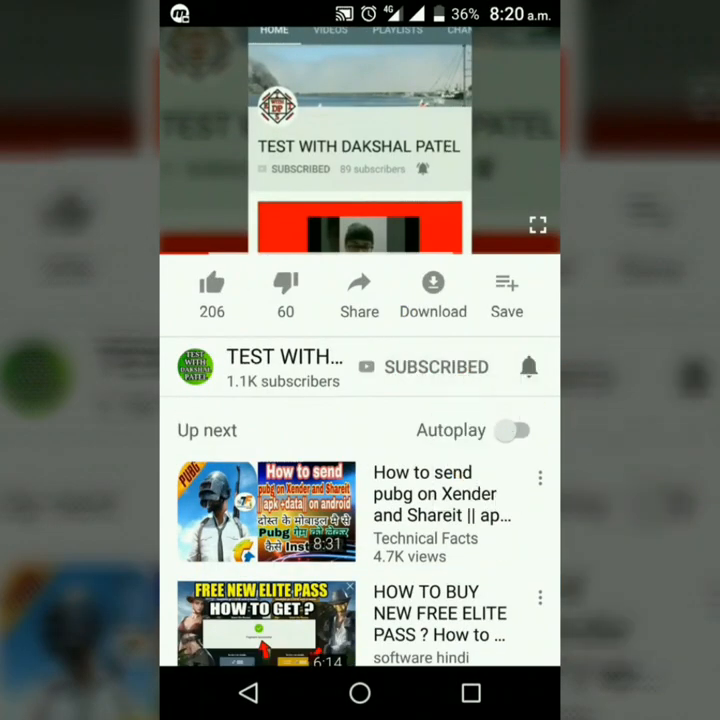
Set the channel's bell notifications to All from the options beside SUBSCRIBED.
left_click(528, 368)
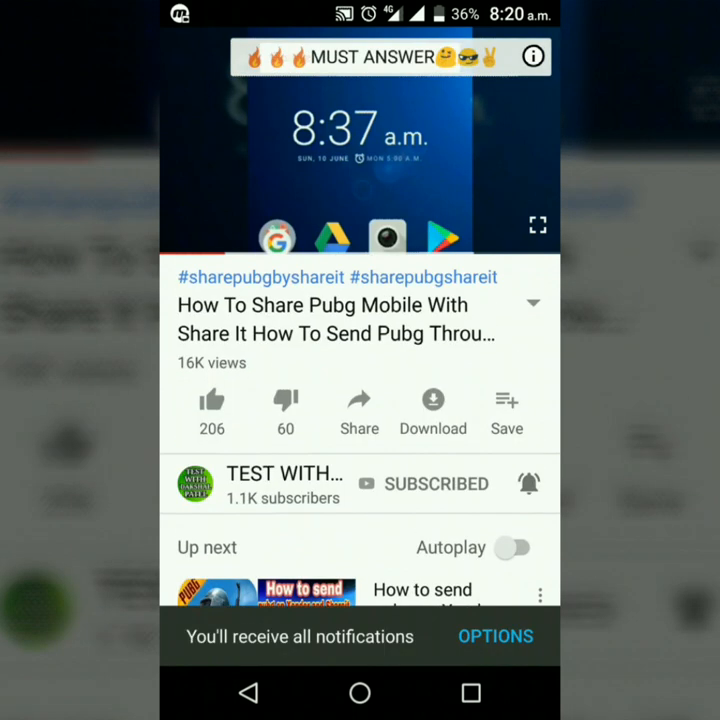
left_click(538, 304)
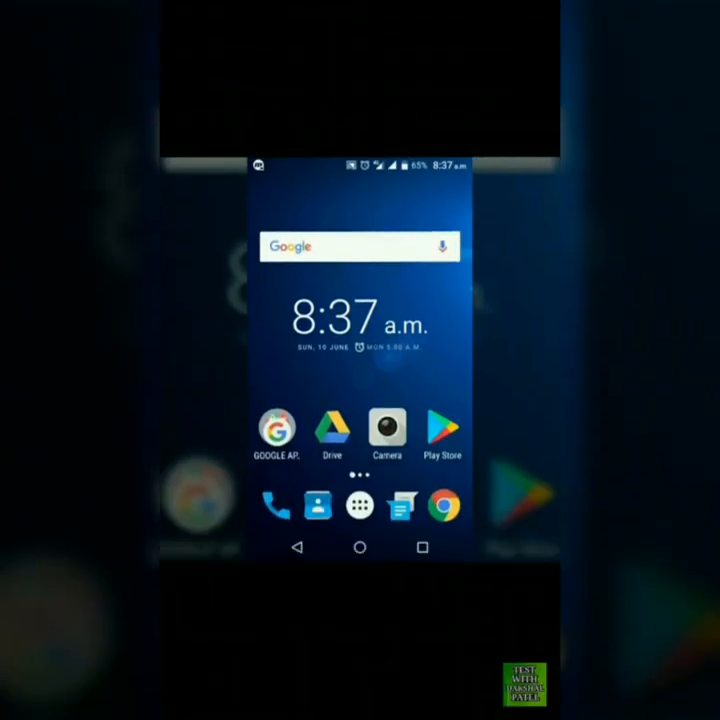
left_click(360, 360)
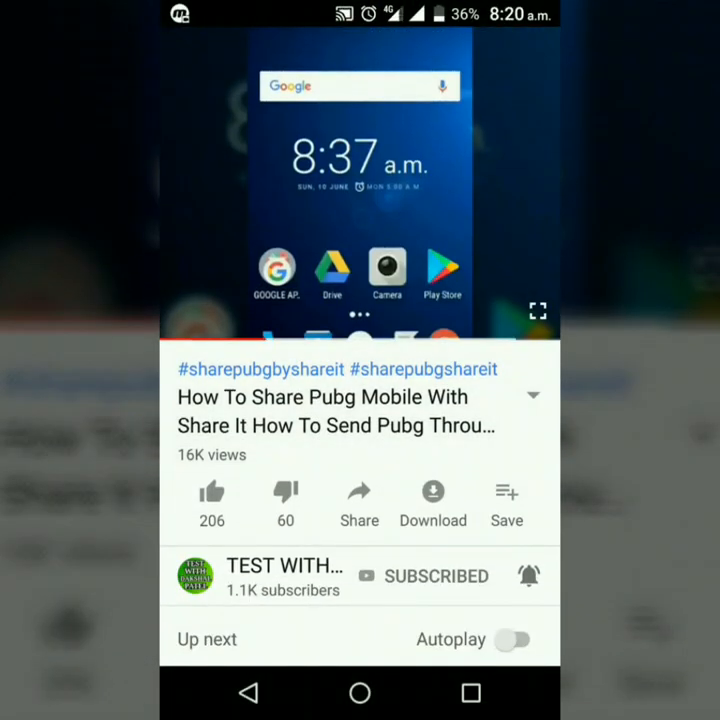
Like the video with the thumbs-up button, bringing its like count to 207.
left_click(212, 492)
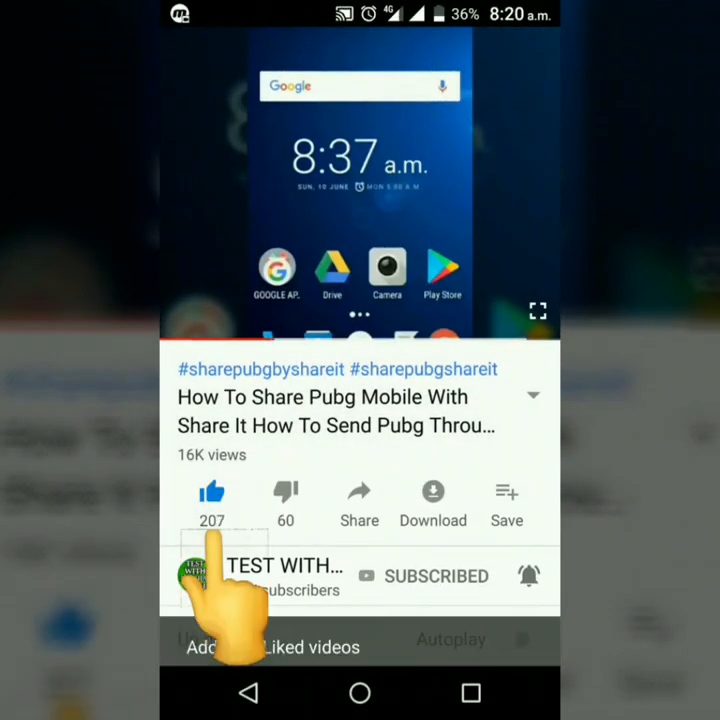
left_click(212, 490)
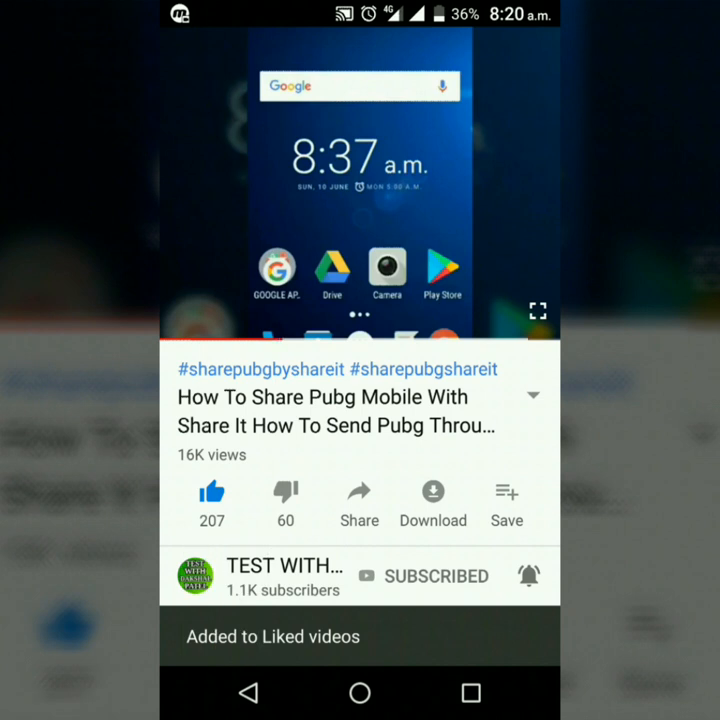